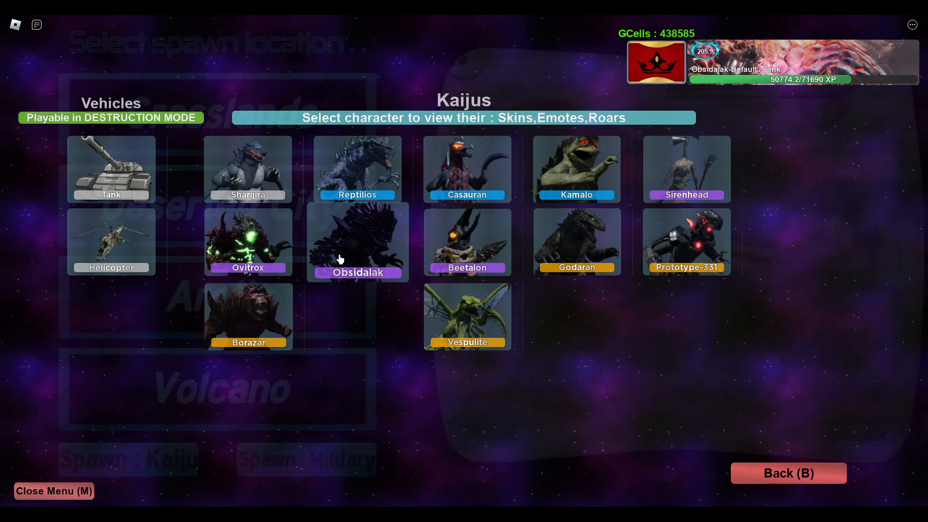
- Open Obsidalak's skin list and preview the Aquamarine skin
{"action": "left_click", "coordinate": [356, 242]}
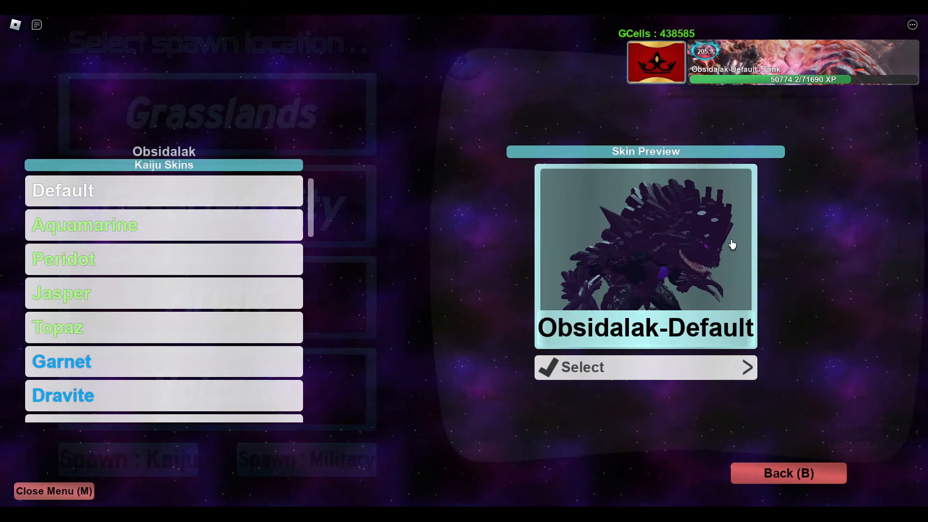
{"action": "left_click", "coordinate": [85, 224]}
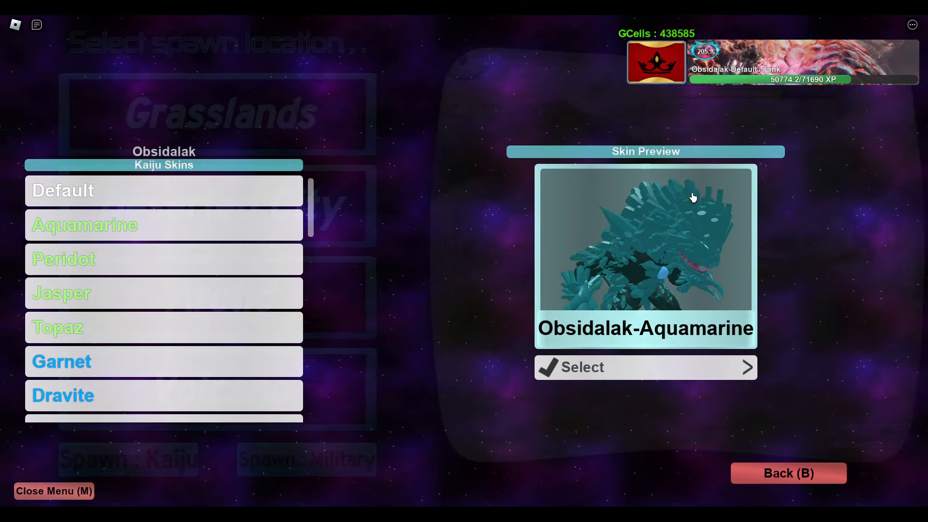
{"action": "mouse_move", "coordinate": [154, 204]}
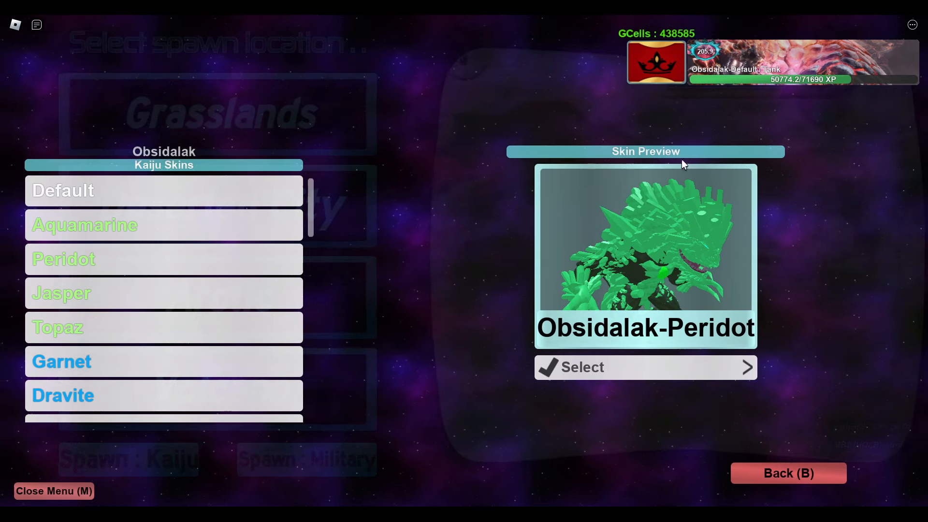
{"action": "mouse_move", "coordinate": [175, 288]}
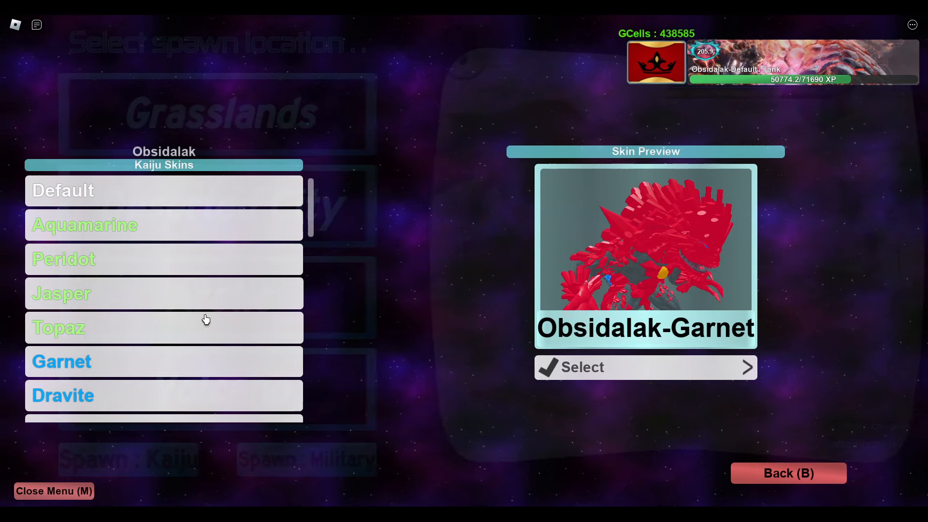
- Preview Obsidalak's Speed, Fury, Amethyst and Evolved skins, then return to the kaiju roster
{"action": "scroll", "scroll_direction": "down", "scroll_amount": 3}
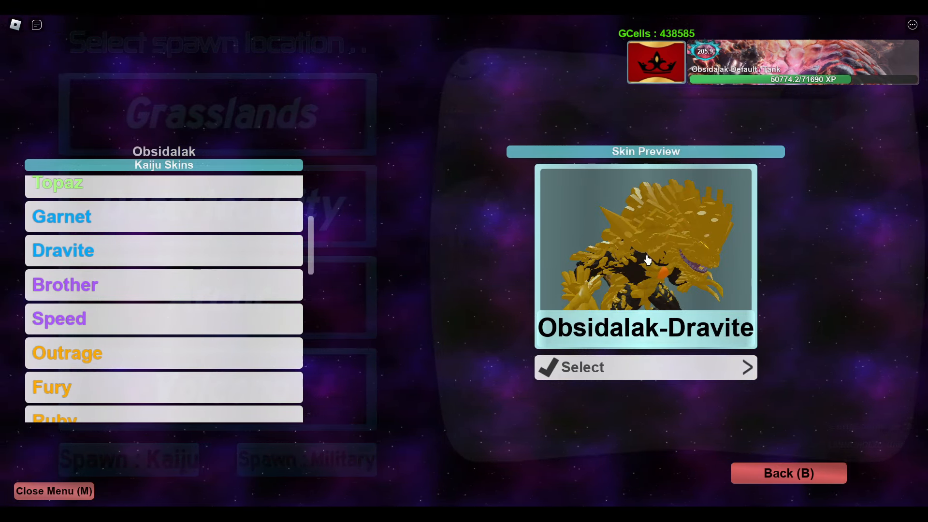
{"action": "left_click", "coordinate": [164, 285]}
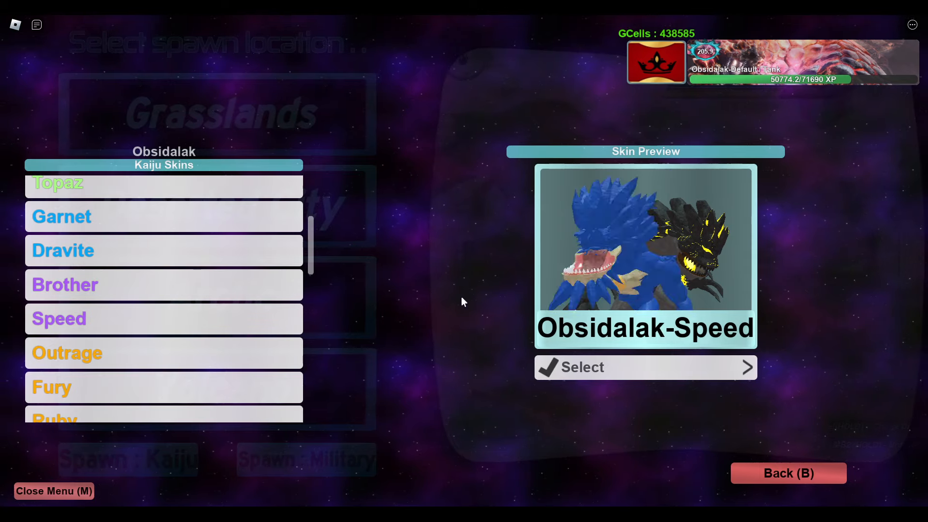
{"action": "scroll", "scroll_direction": "down", "scroll_amount": 3}
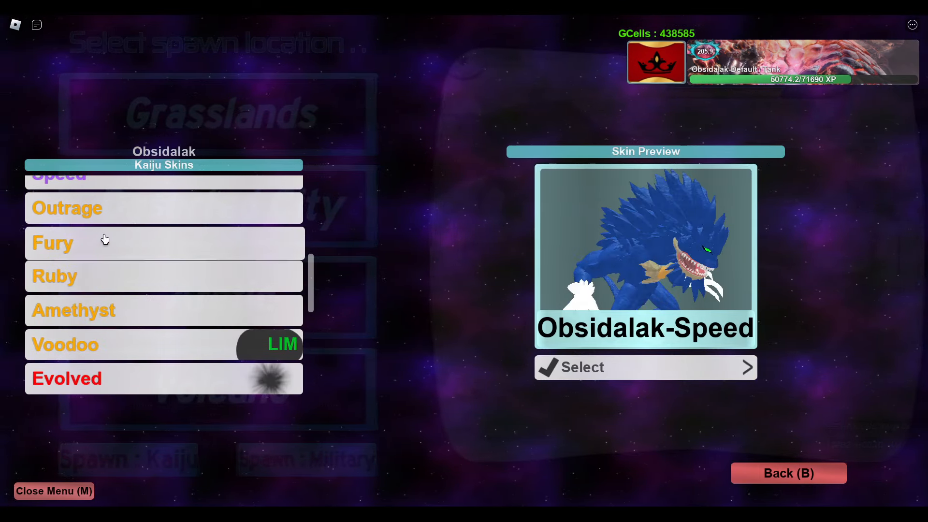
{"action": "left_click", "coordinate": [67, 208]}
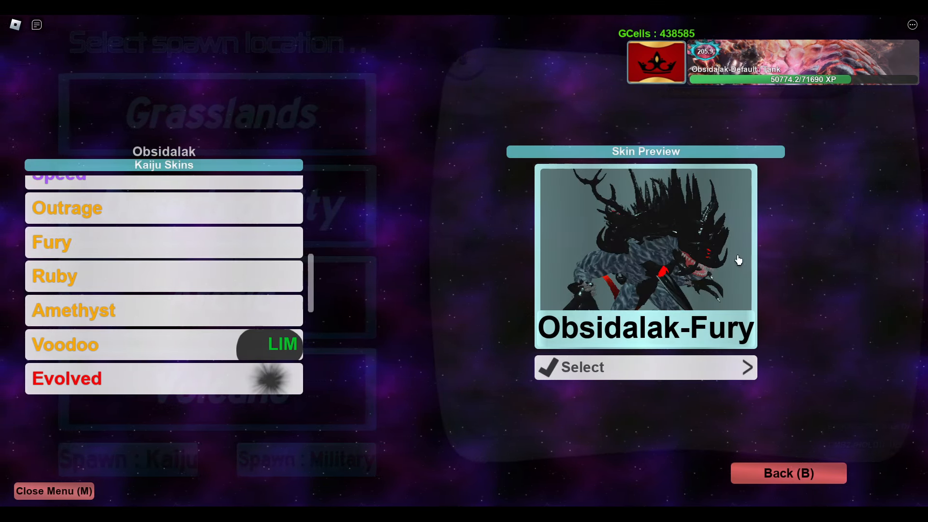
{"action": "left_click", "coordinate": [74, 310]}
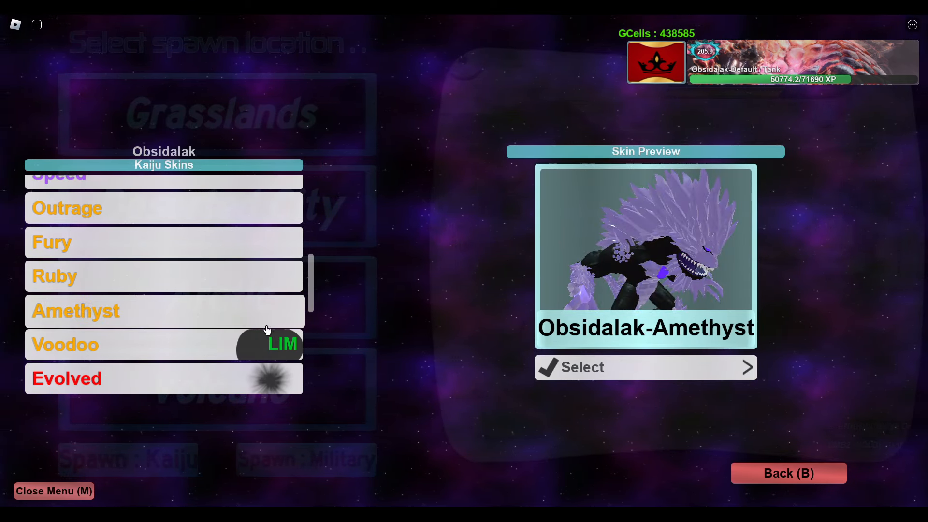
{"action": "left_click", "coordinate": [65, 344]}
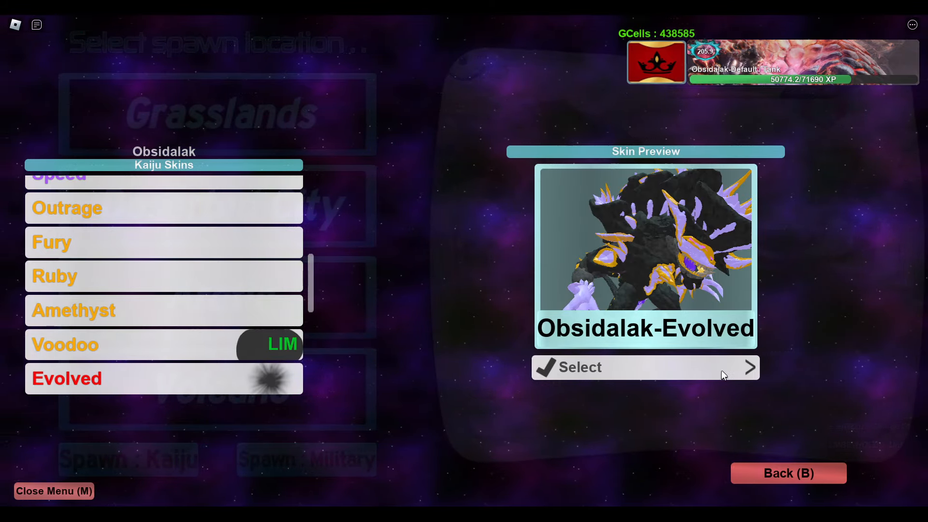
{"action": "left_click", "coordinate": [788, 472]}
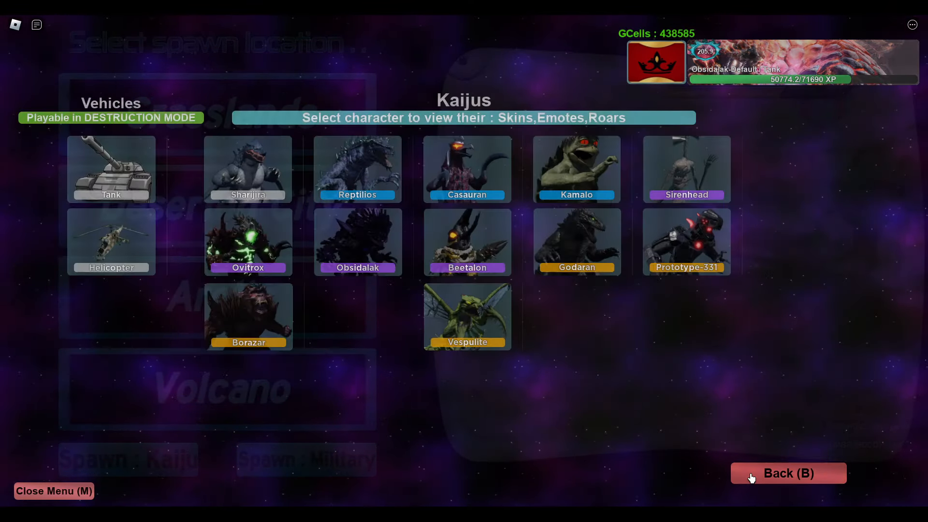
- Return to the main game menu and choose Play to enter a match
{"action": "left_click", "coordinate": [788, 472]}
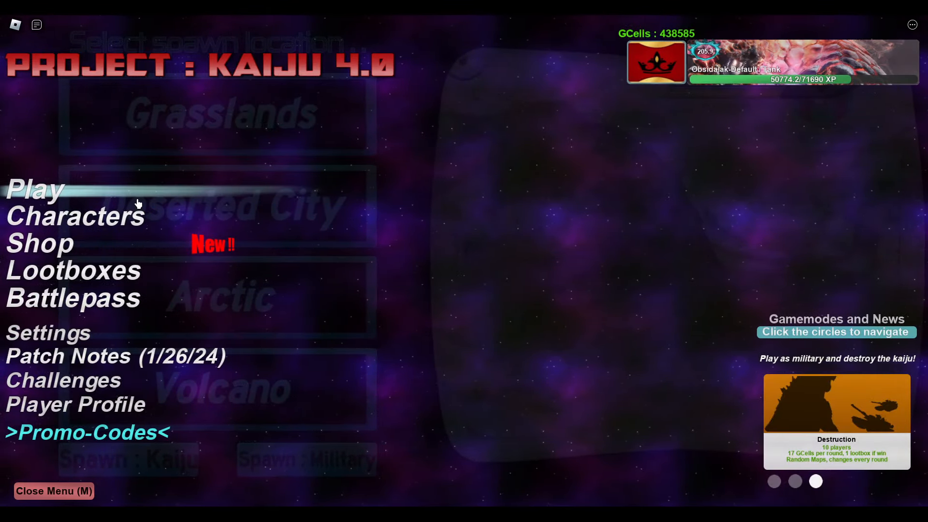
{"action": "left_click", "coordinate": [34, 189]}
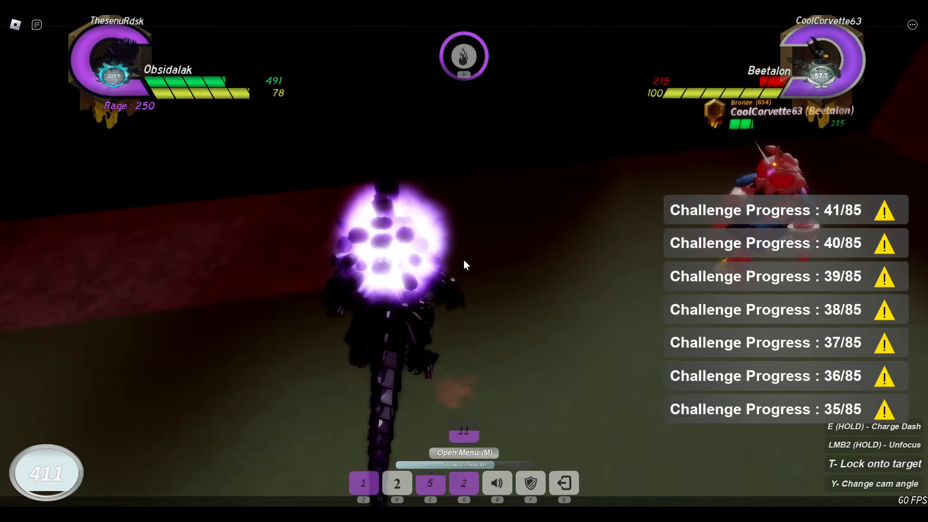
- Fight Beetalon as Obsidalak in the solo arena using the ability on key 3
{"action": "key", "text": "3"}
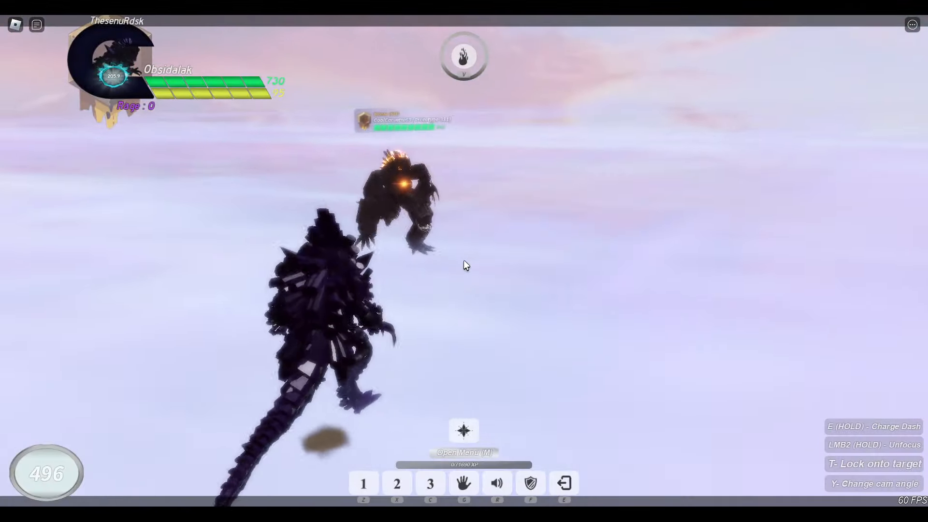
- Engage the enemy kaiju in free roam, ending in a new Solo Battle lobby
{"action": "left_click", "coordinate": [363, 482]}
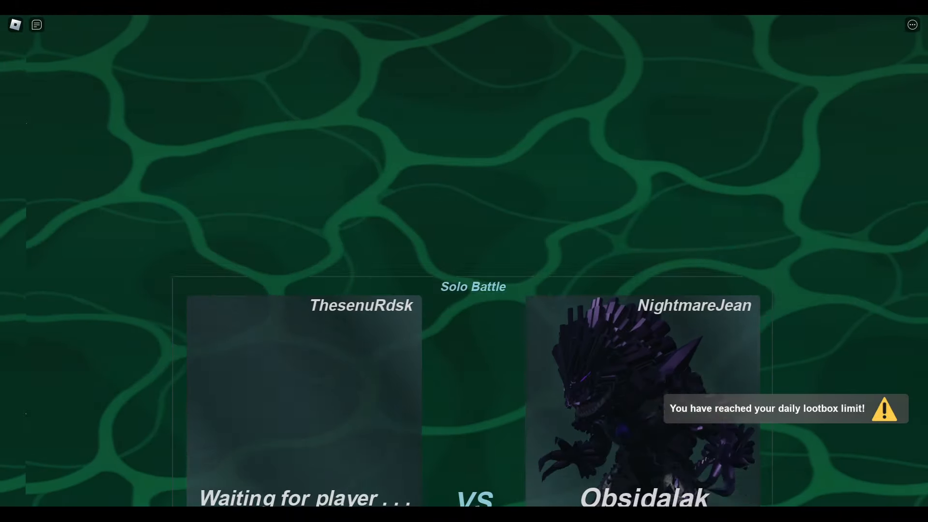
- Queue for a Solo Battle as Obsidalak and fight Dinosaur675438's Shariijira
{"action": "left_click", "coordinate": [408, 433]}
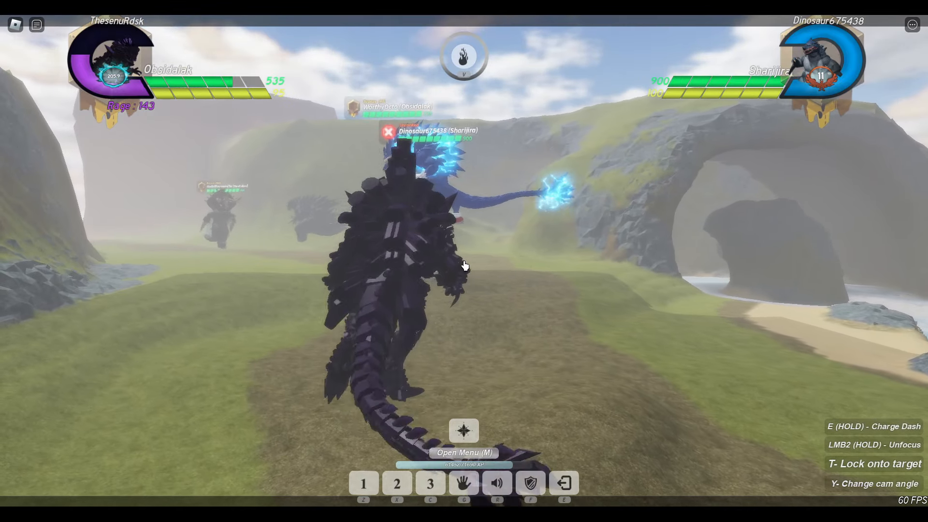
- Bring up the Tab overlay while winning the free-roam fight for 10 GCells and 35 XP
{"action": "key", "text": "tab"}
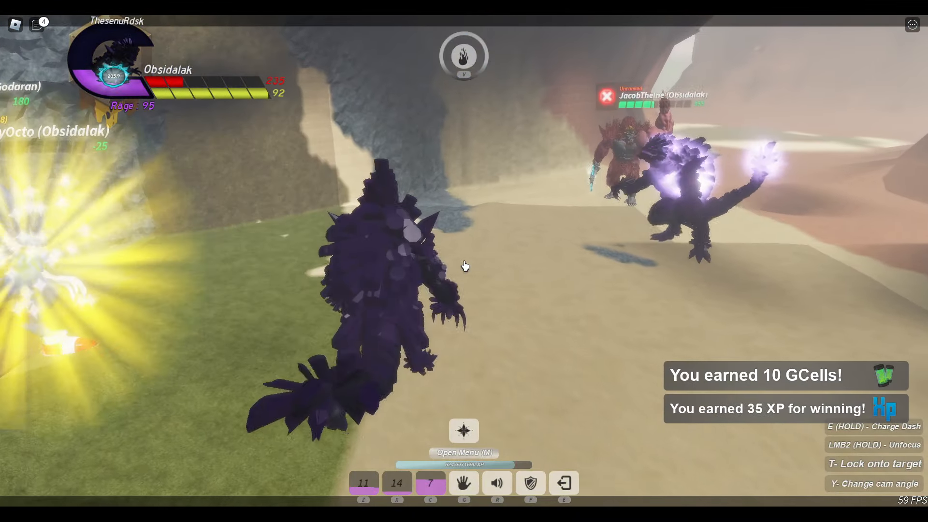
- Open the chat panel at top-left after earning 42 Battlepass XP
{"action": "left_click", "coordinate": [38, 25]}
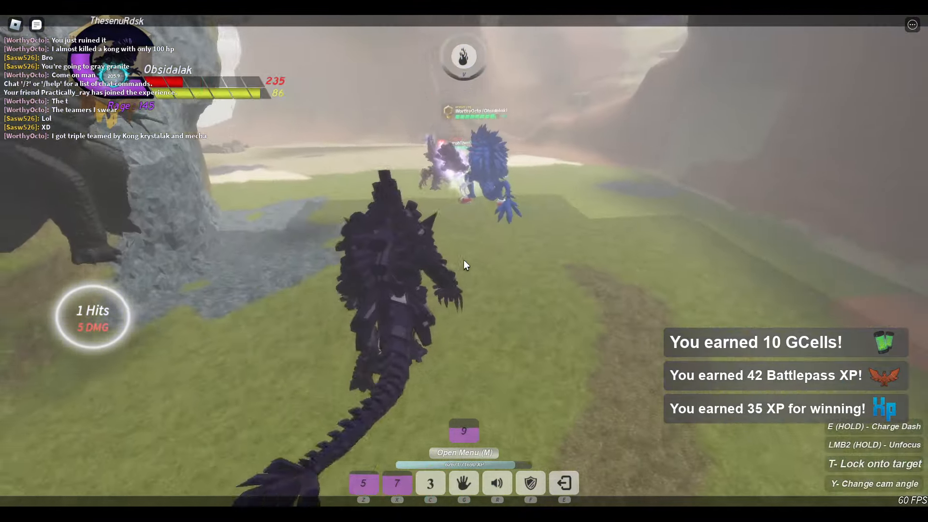
{"action": "left_click", "coordinate": [36, 24]}
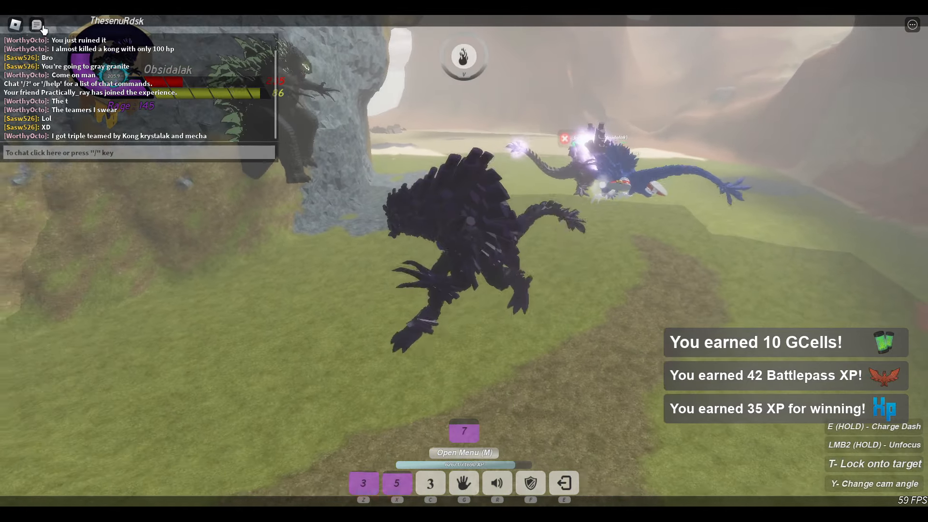